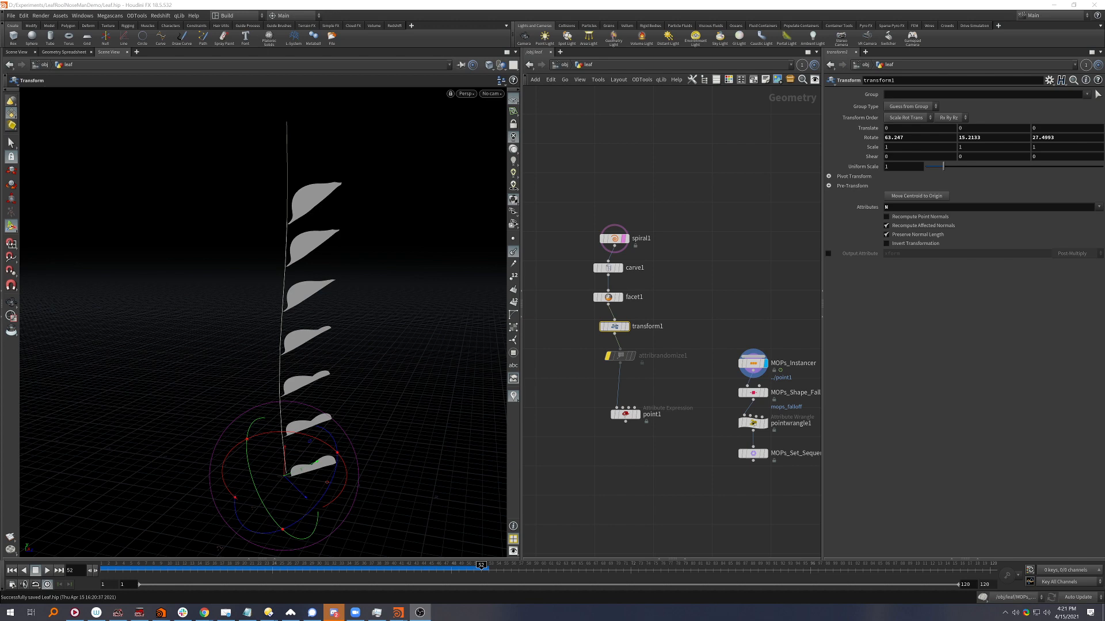
{"action": "mouse_move", "coordinate": [640, 286]}
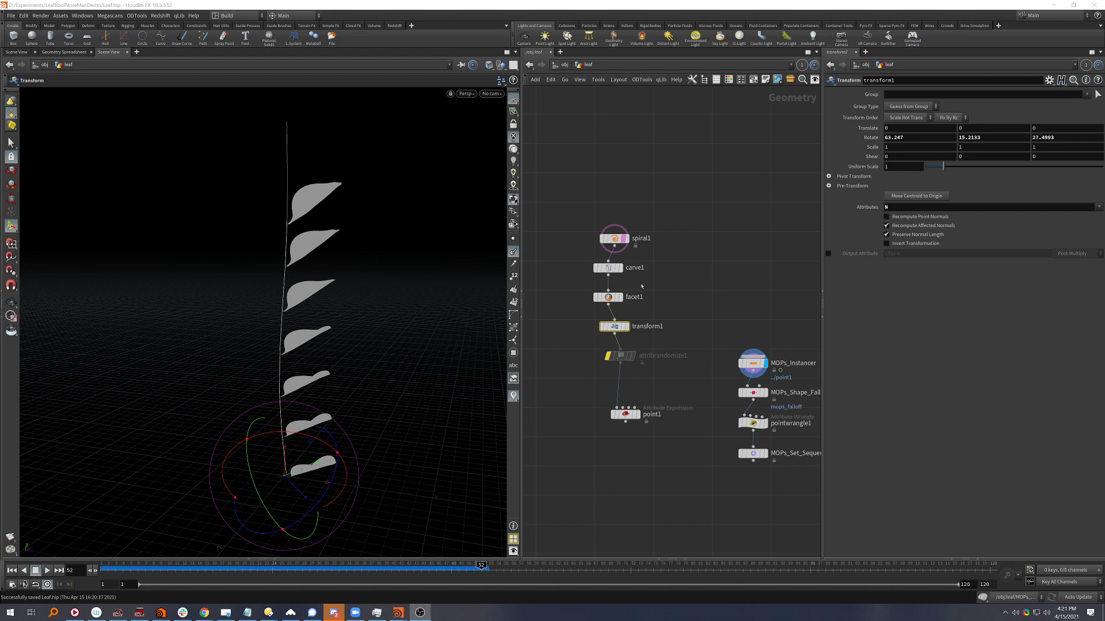
{"action": "mouse_move", "coordinate": [681, 297]}
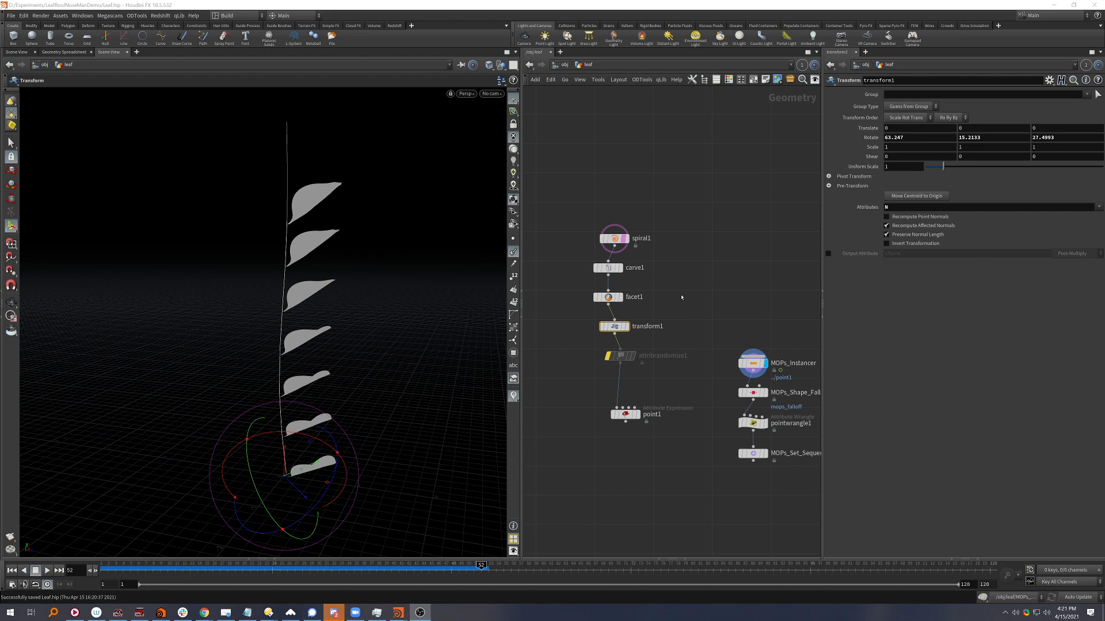
{"action": "mouse_move", "coordinate": [347, 192]}
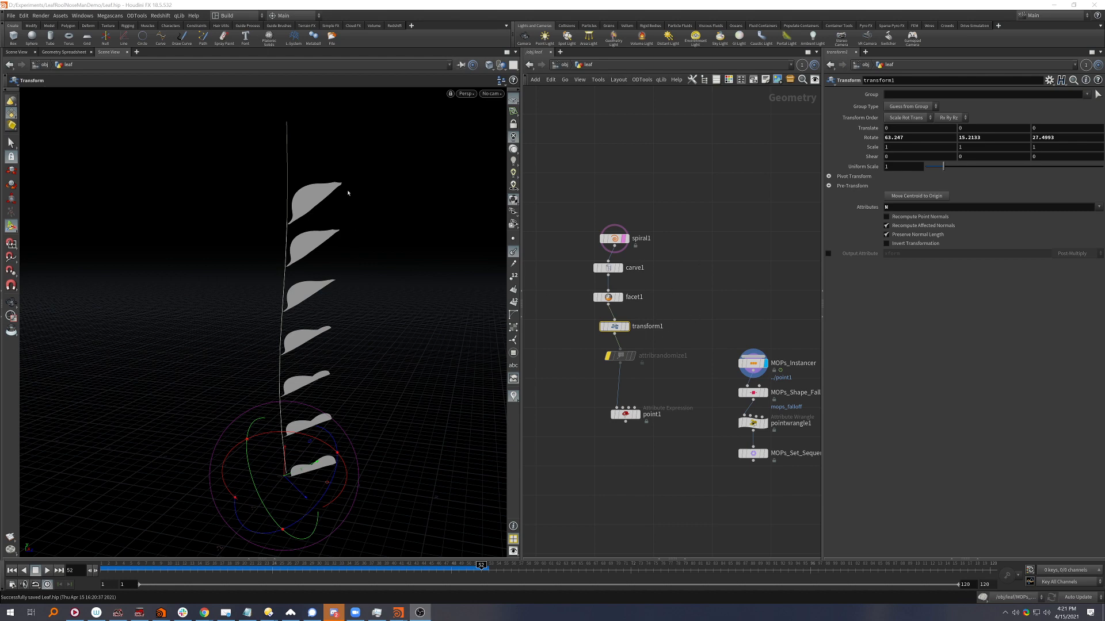
{"action": "mouse_move", "coordinate": [306, 320]}
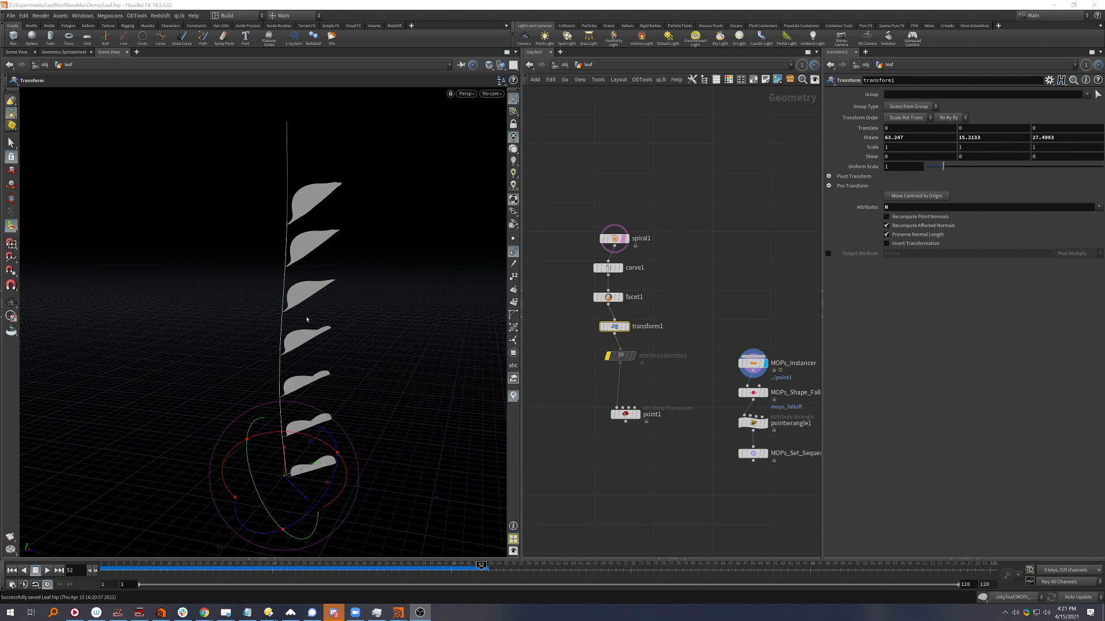
{"action": "mouse_move", "coordinate": [333, 352]}
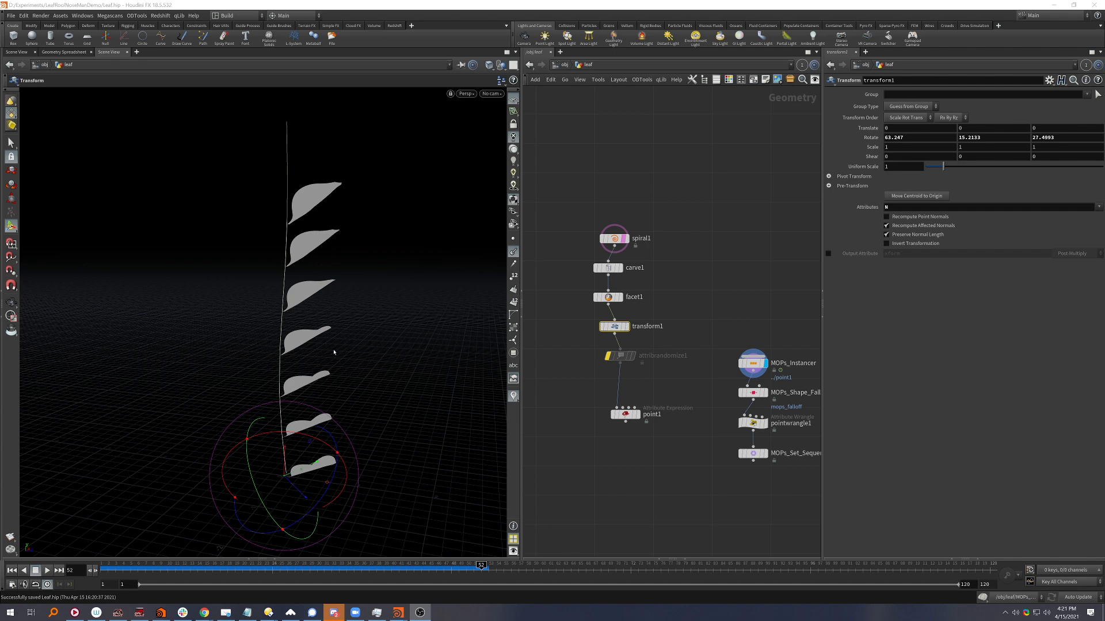
{"action": "mouse_move", "coordinate": [343, 303]}
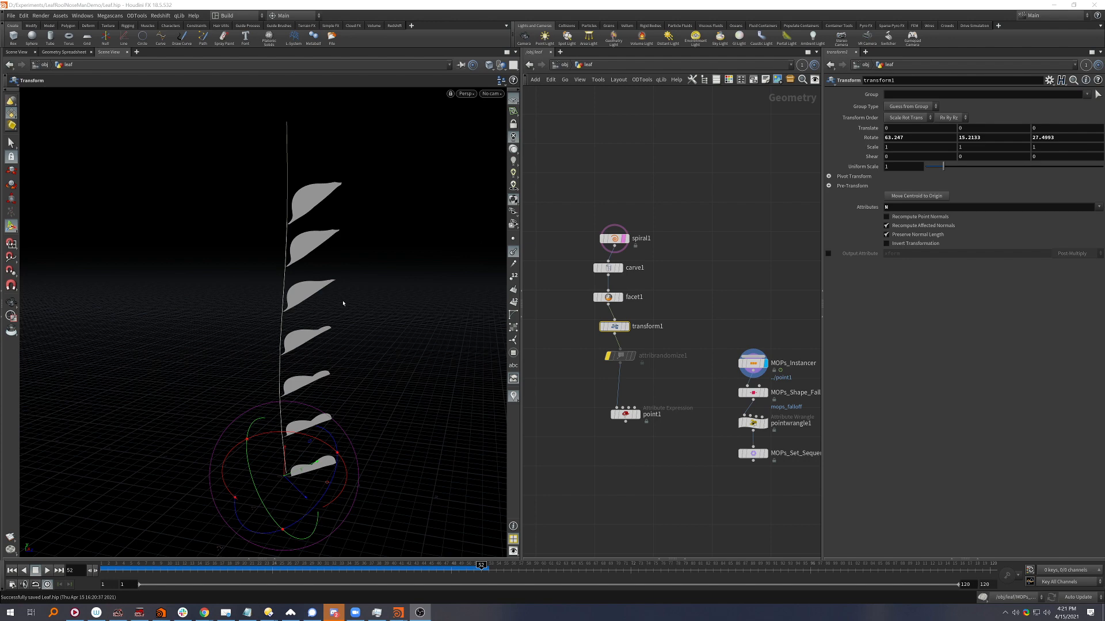
{"action": "mouse_move", "coordinate": [665, 335]}
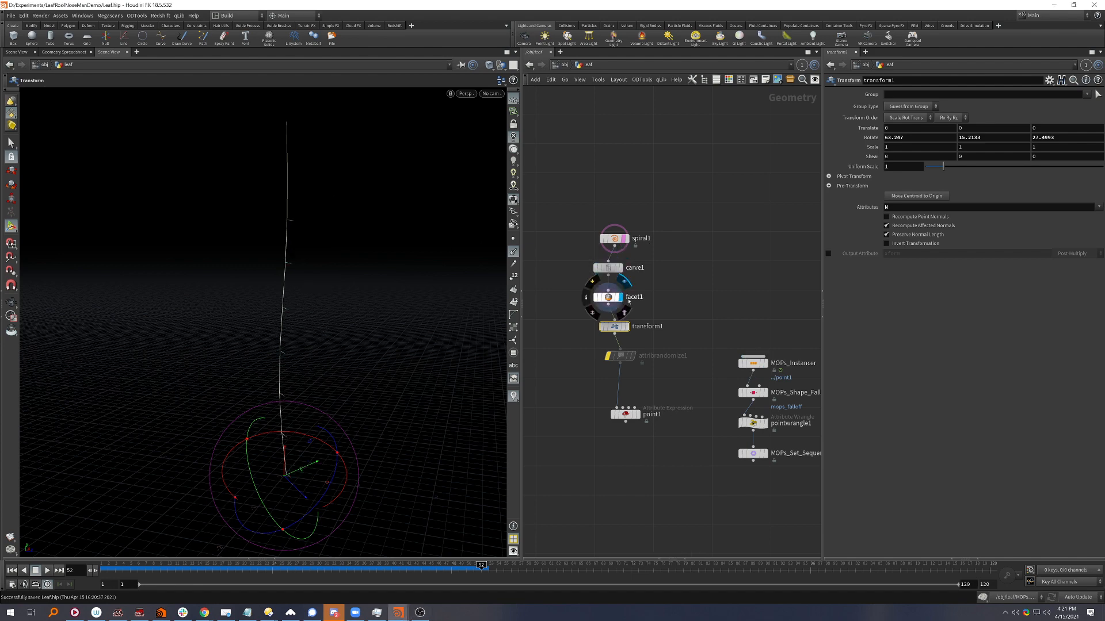
Bypass transform1, re-enable attribrandomize1, and show the leaf instances stacked flat along the stem
{"action": "left_click", "coordinate": [612, 297]}
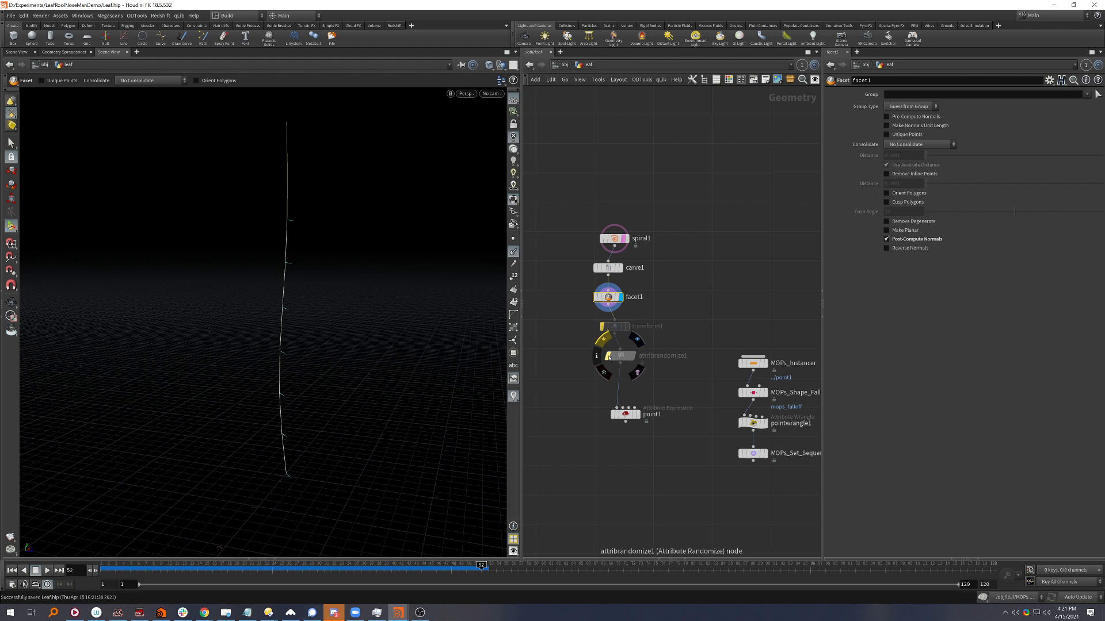
{"action": "left_click", "coordinate": [618, 354]}
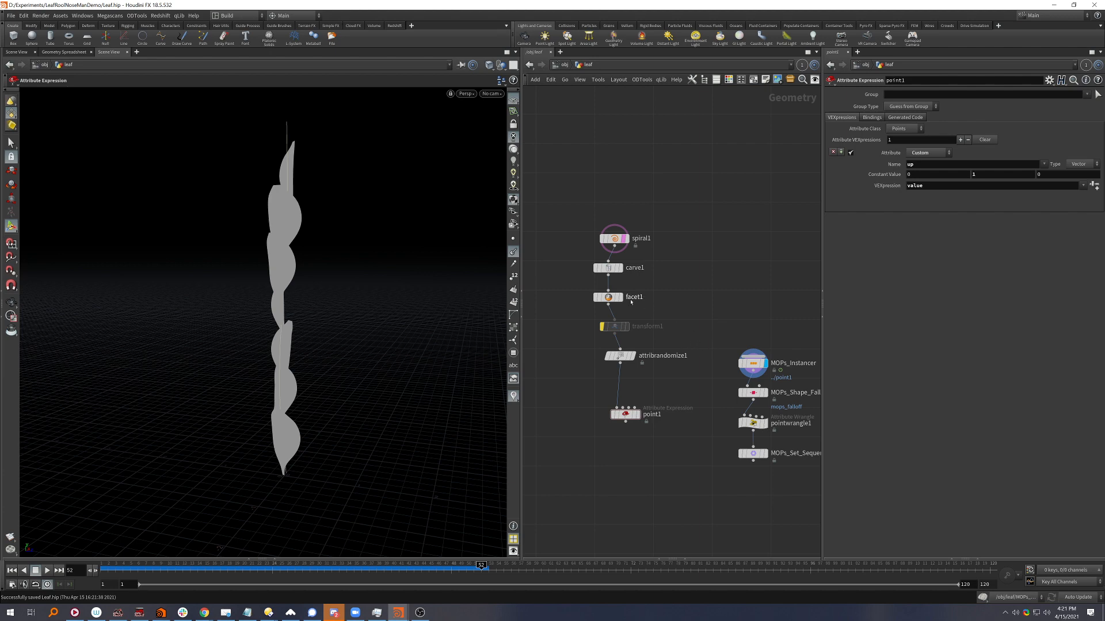
{"action": "mouse_move", "coordinate": [663, 286]}
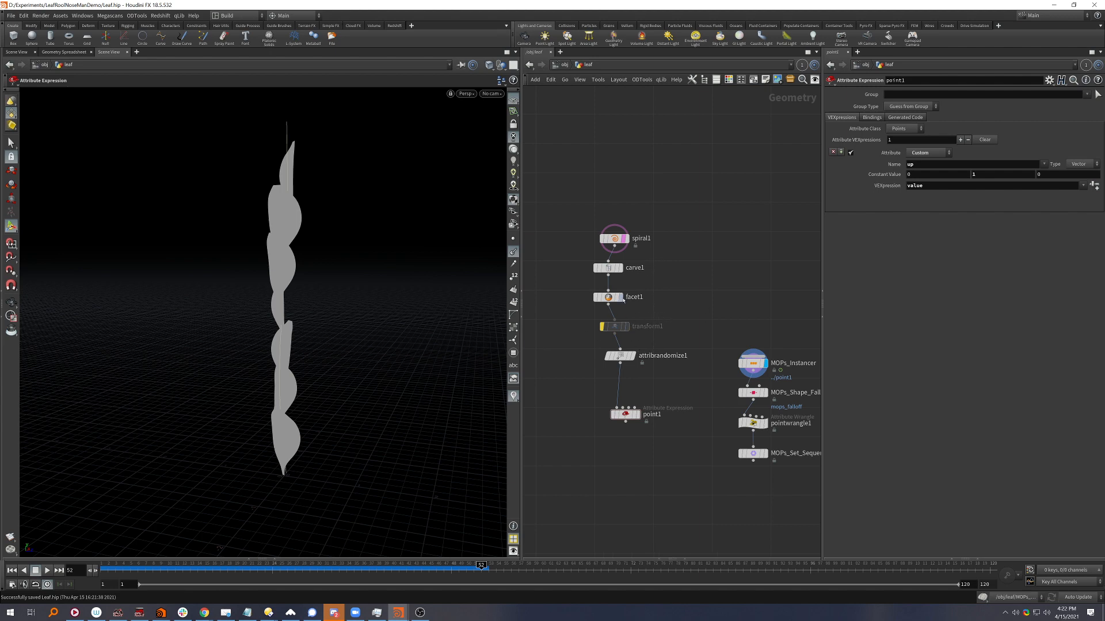
{"action": "left_click", "coordinate": [613, 326]}
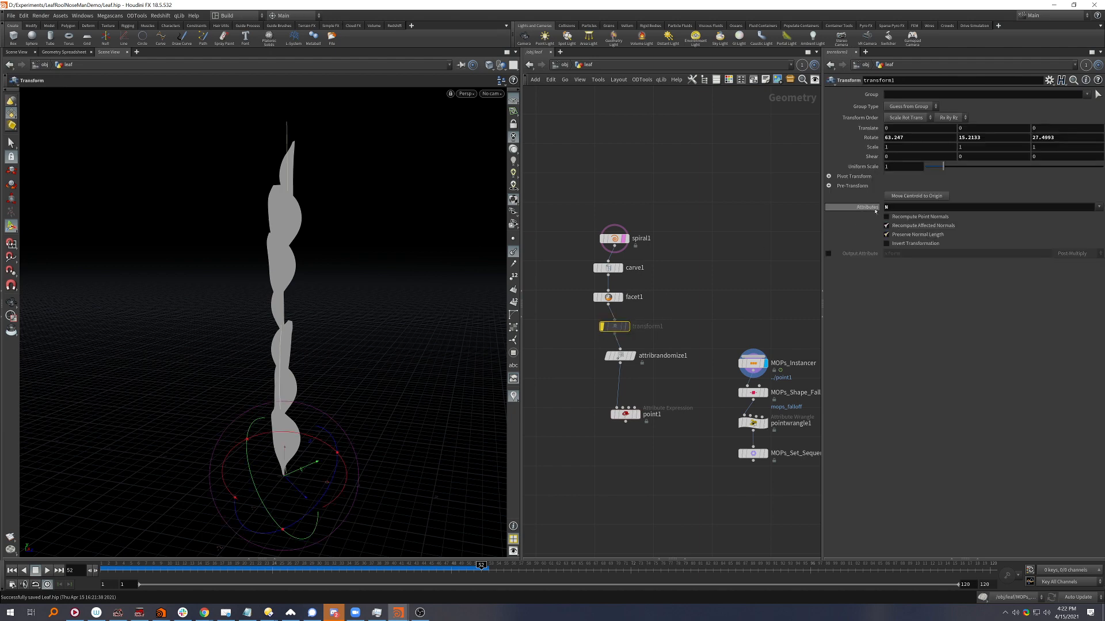
{"action": "mouse_move", "coordinate": [871, 207]}
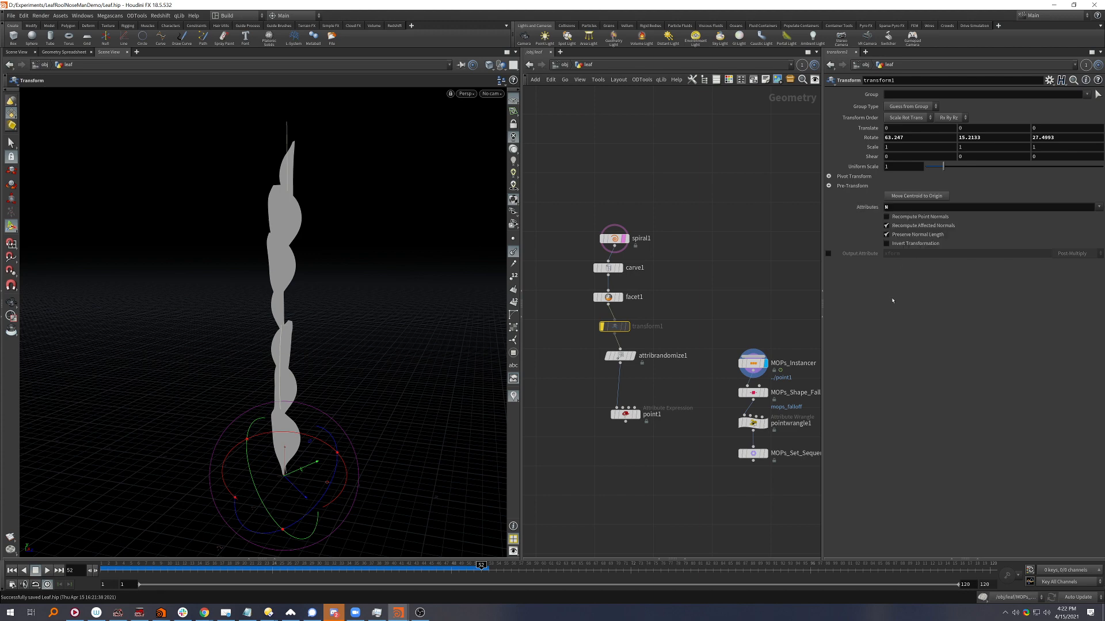
{"action": "mouse_move", "coordinate": [892, 301]}
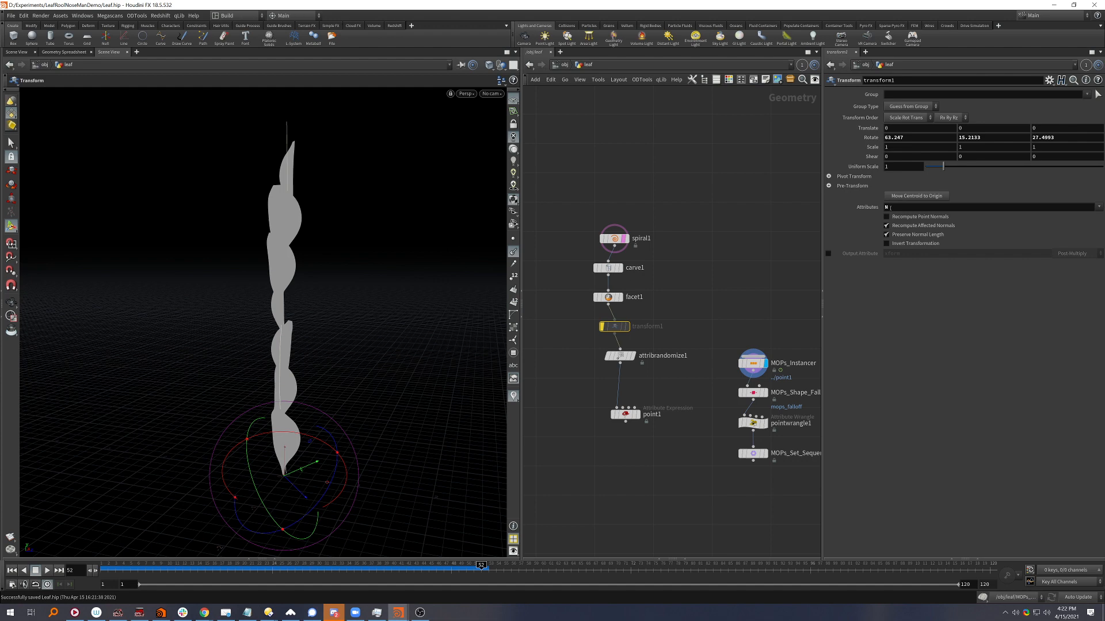
Re-enable transform1 on N with rotation set to about -65.37, 73.99, -109.909
{"action": "right_click", "coordinate": [614, 326]}
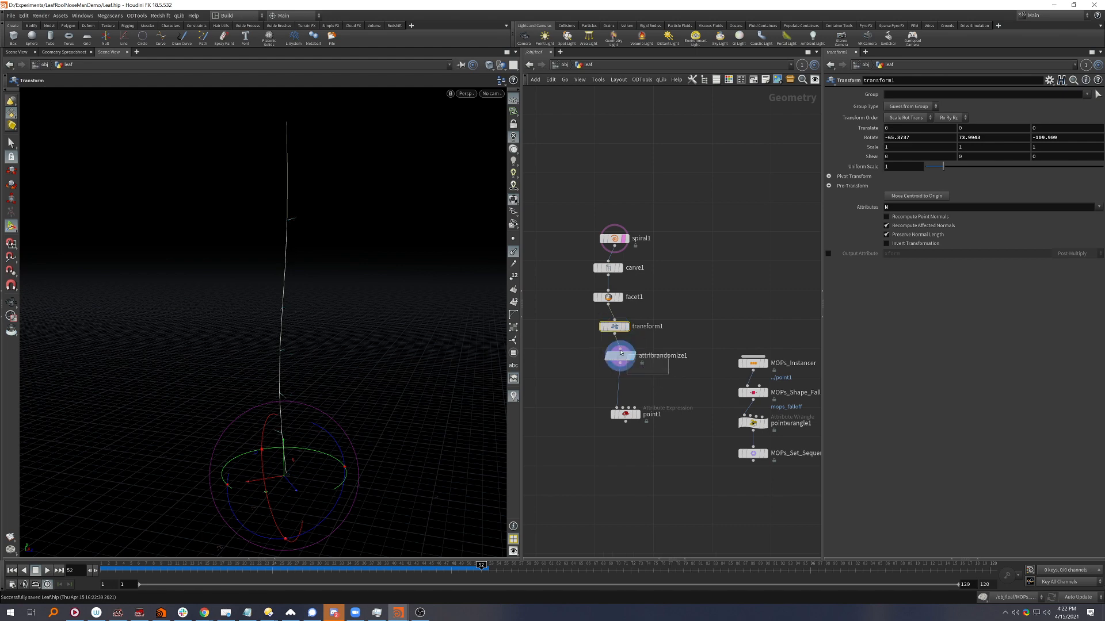
Display MOPs_Instancer and drag transform1's rotate handle to about -149, 72, -226, fanning the leaves
{"action": "left_click", "coordinate": [613, 356]}
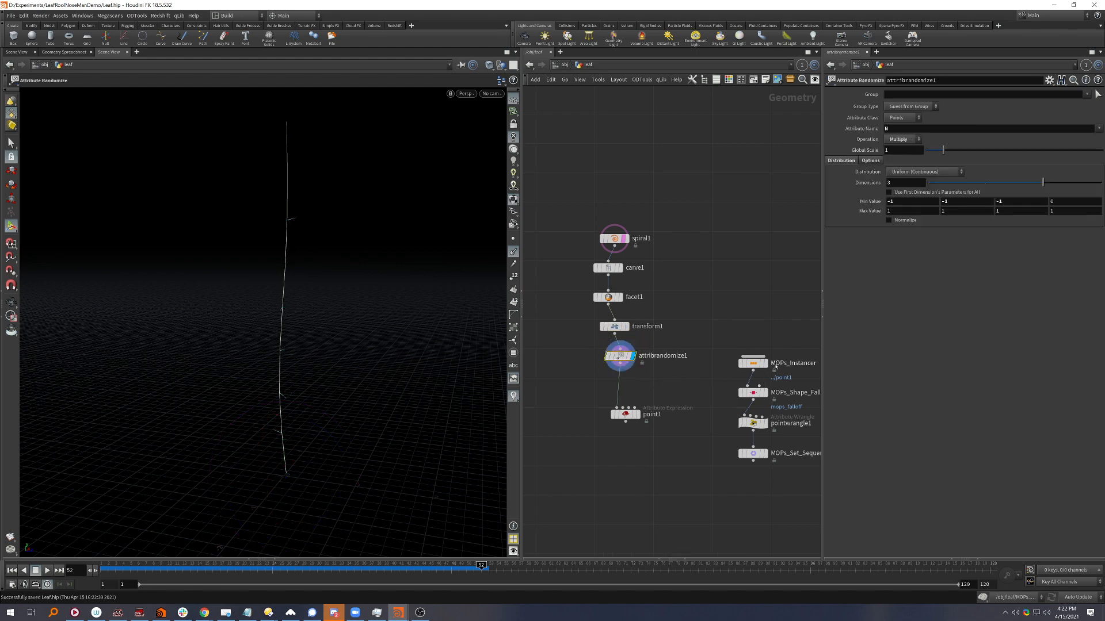
{"action": "left_click", "coordinate": [751, 362]}
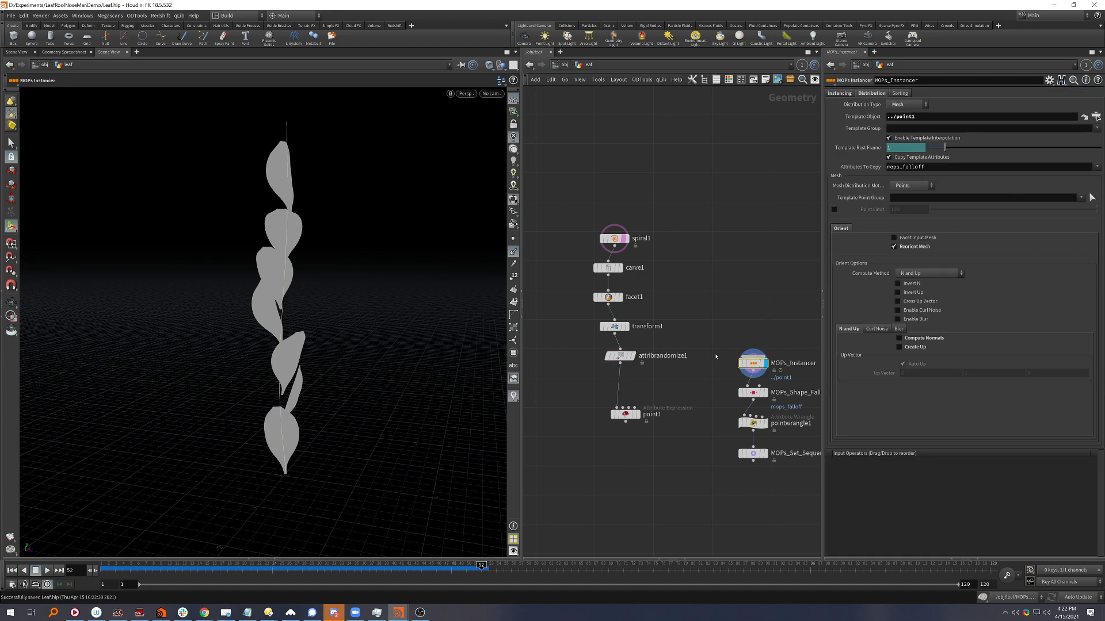
{"action": "left_click", "coordinate": [612, 326]}
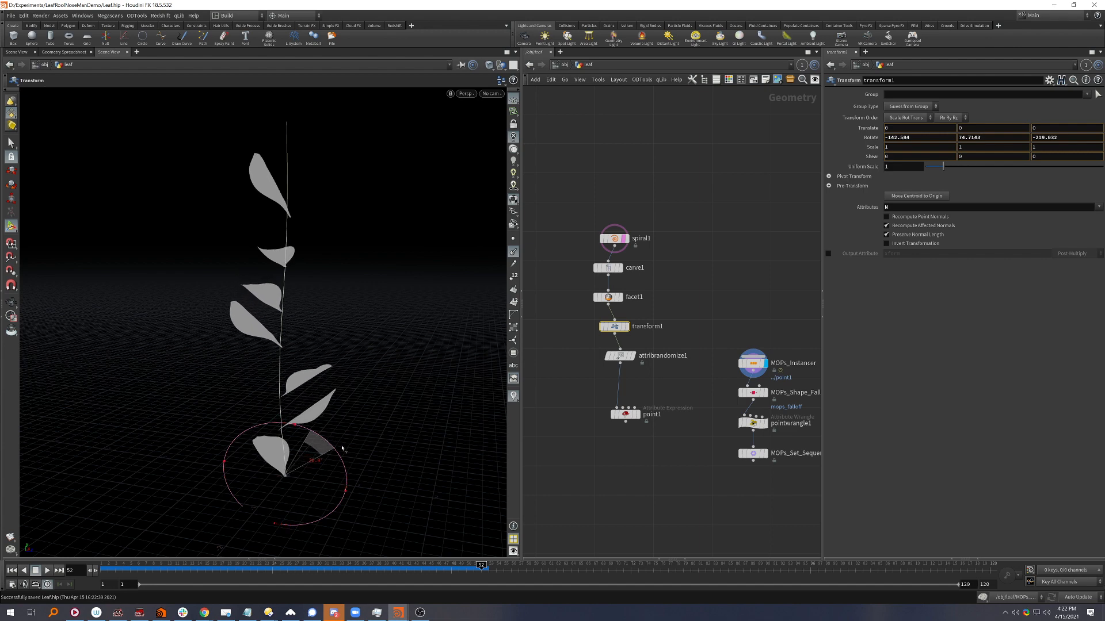
{"action": "left_click_drag", "start_coordinate": [314, 458], "coordinate": [264, 517]}
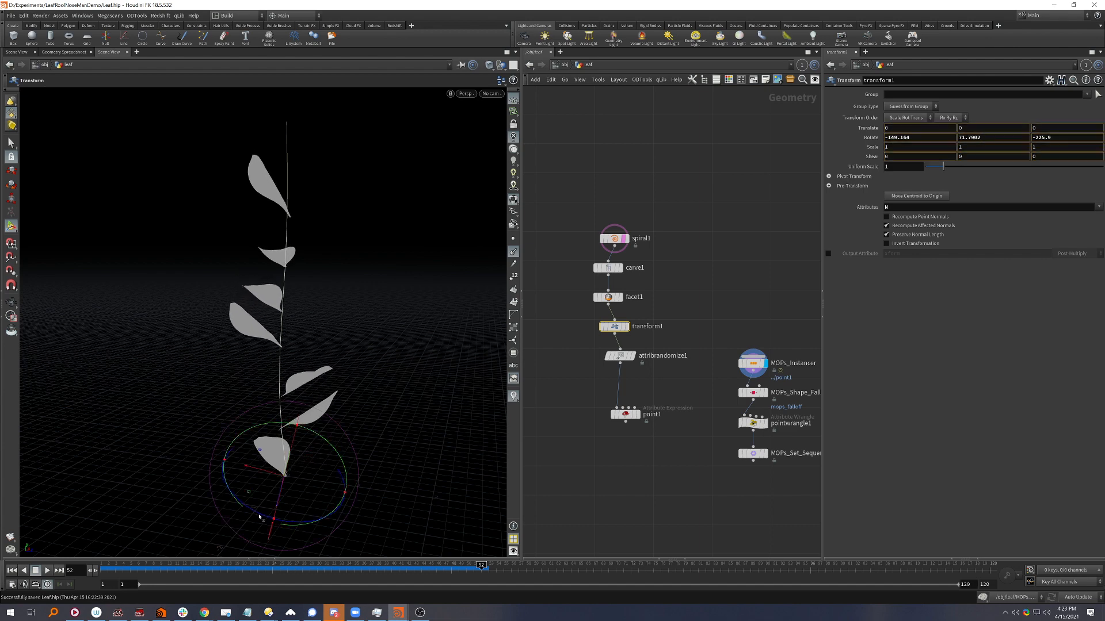